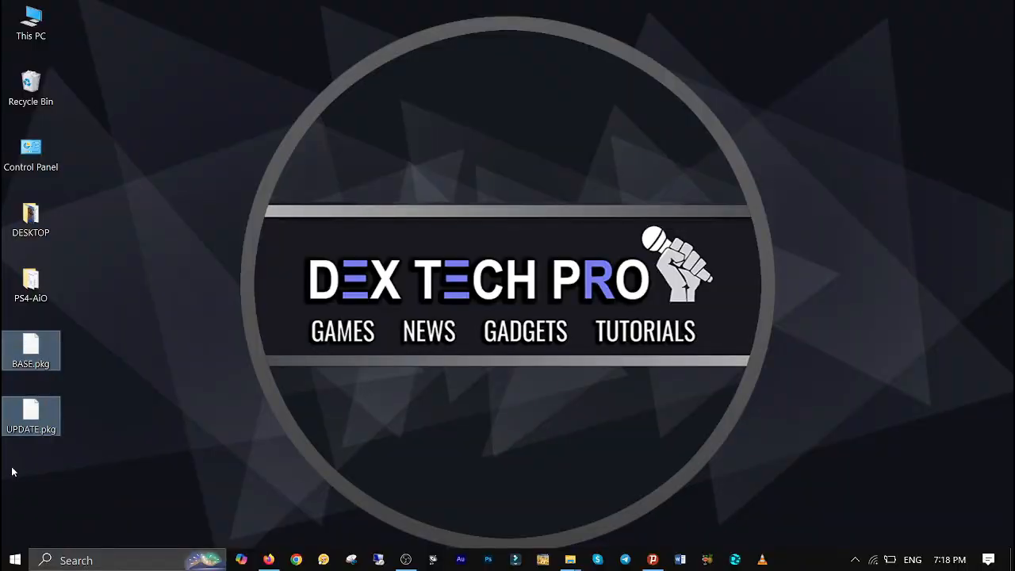
pyautogui.moveTo(183, 449)
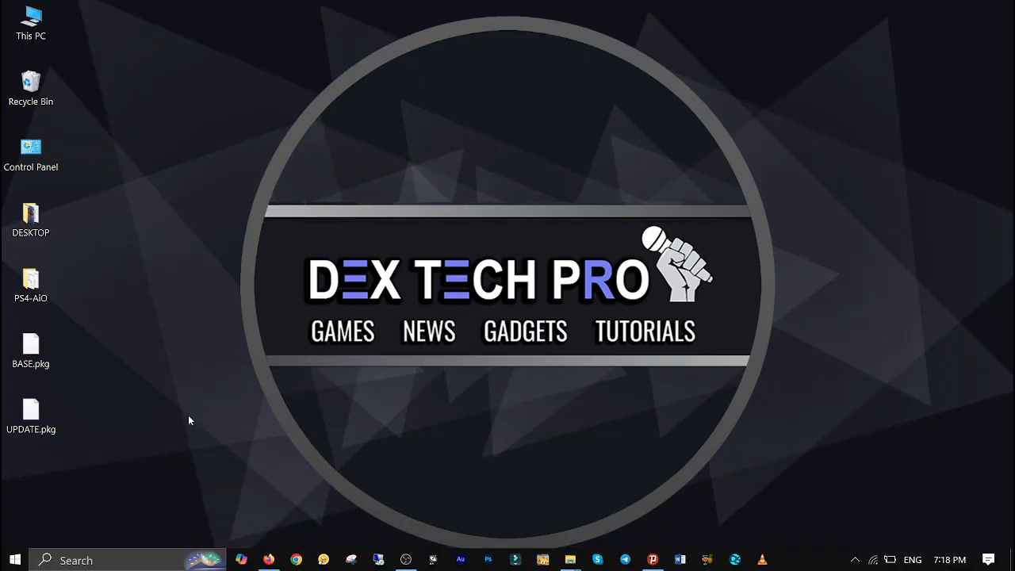
# Install BASE.pkg and the 1.08 UPDATE.pkg together with GoldHEN Package Installer's Install all
pyautogui.click(570, 560)
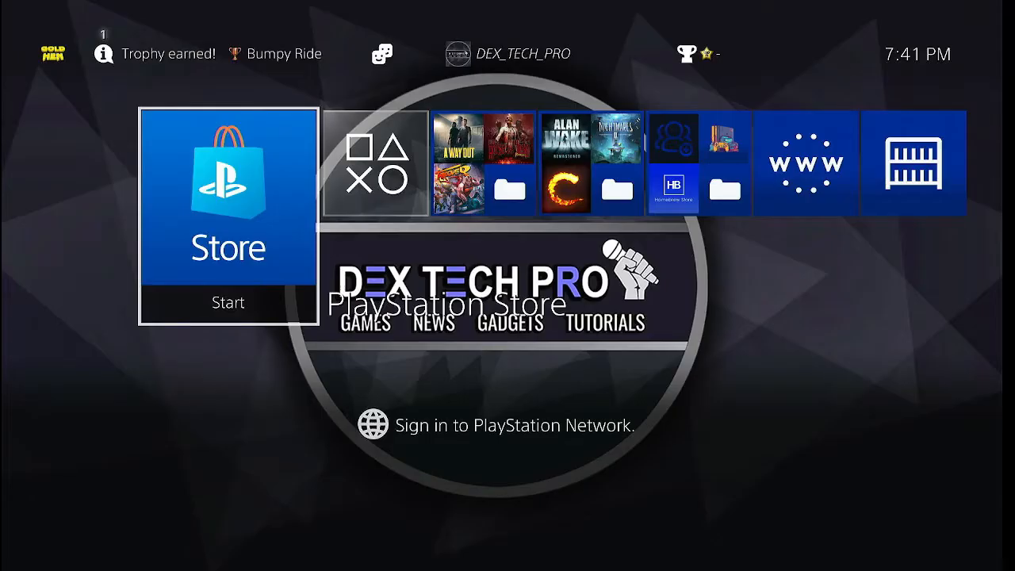
pyautogui.press('Up')
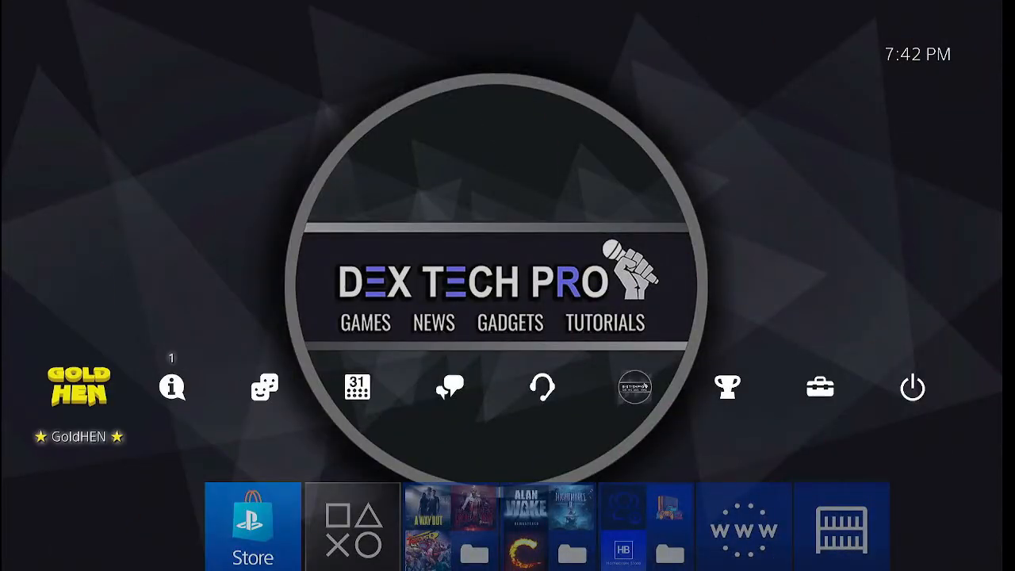
pyautogui.click(78, 388)
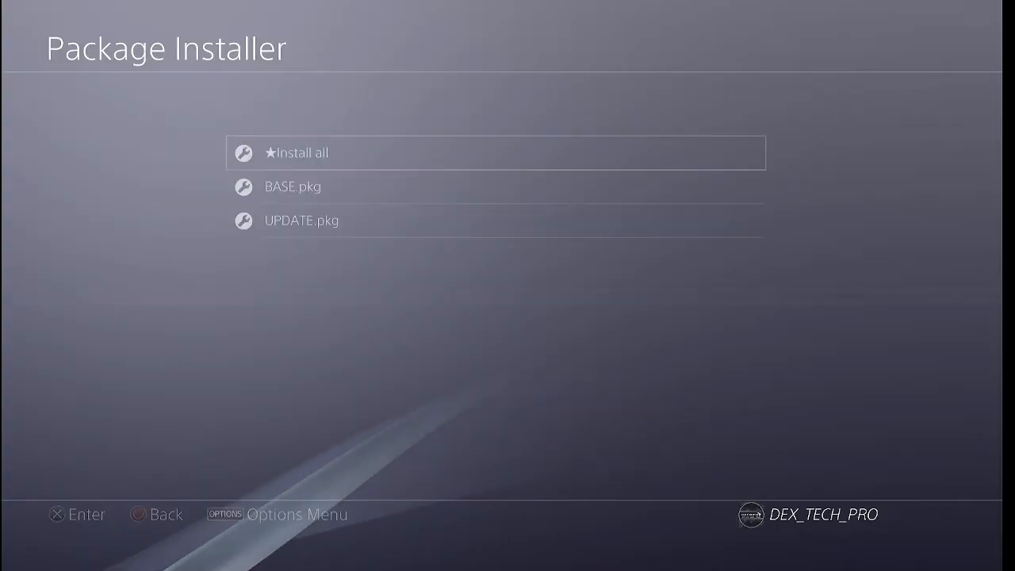
pyautogui.click(496, 153)
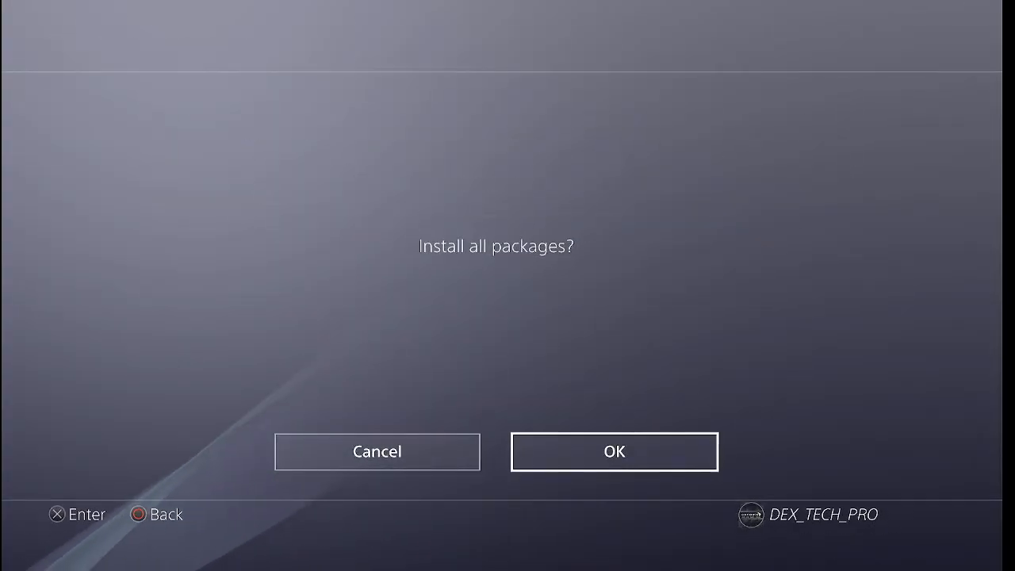
pyautogui.click(614, 452)
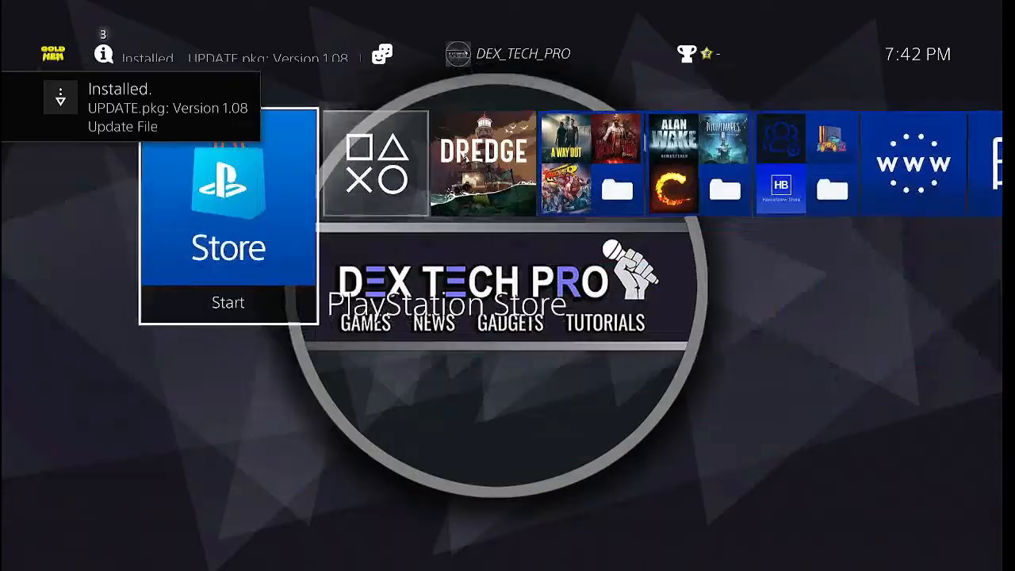
# Verify DREDGE's Information page shows version 01.08, then delete the DREDGE application
pyautogui.press('Right')
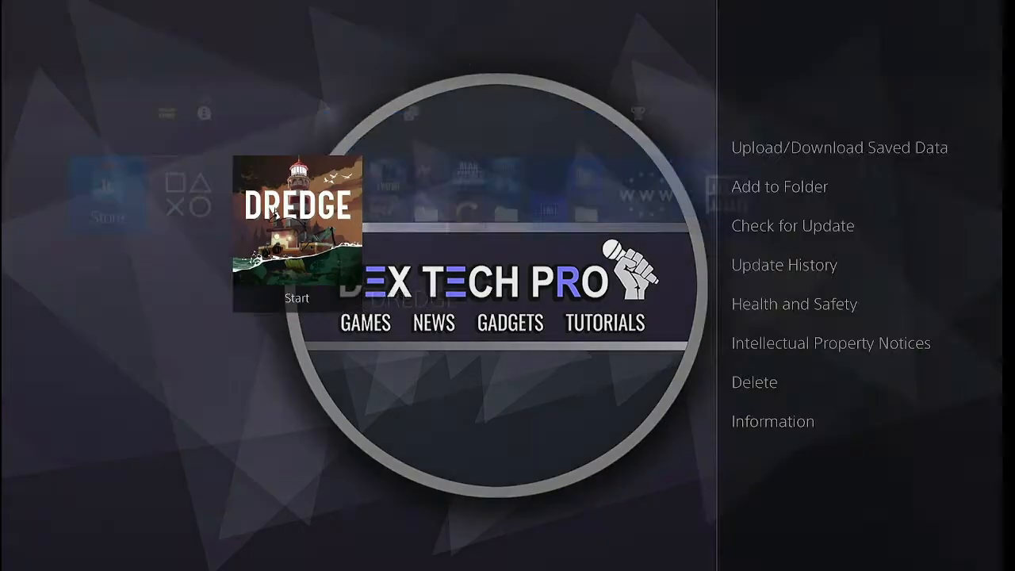
pyautogui.click(771, 421)
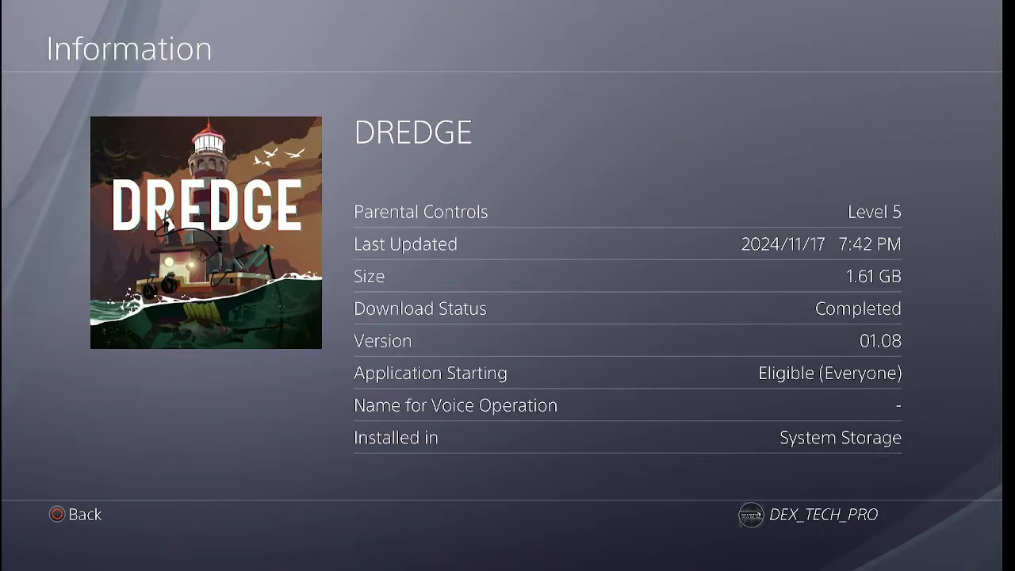
pyautogui.click(74, 515)
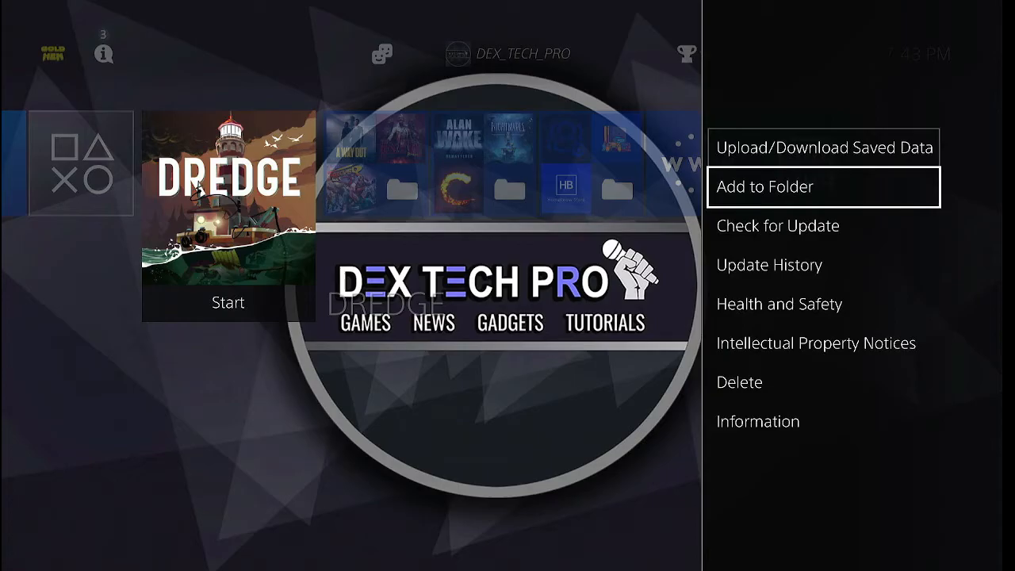
pyautogui.click(739, 382)
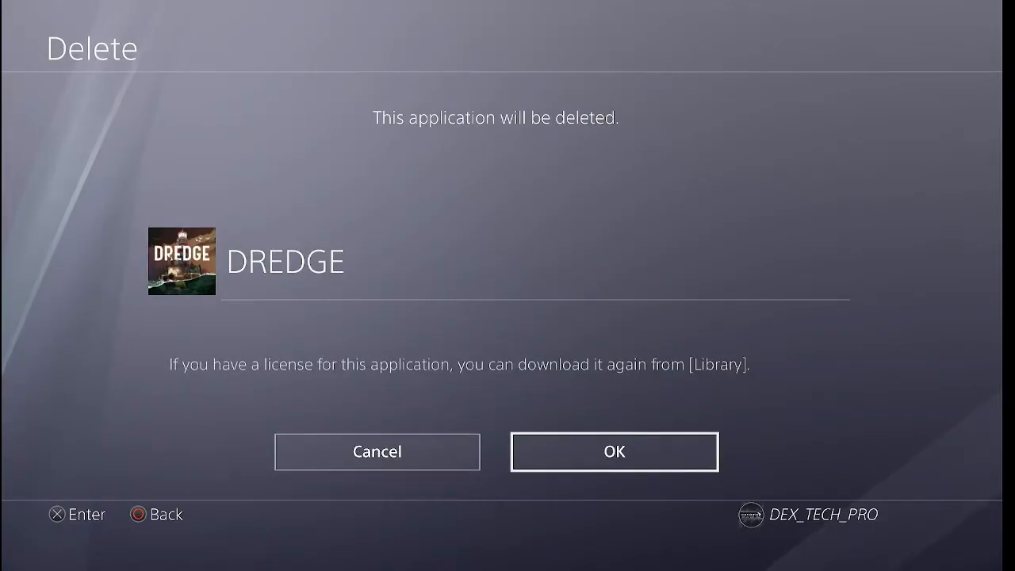
pyautogui.click(614, 451)
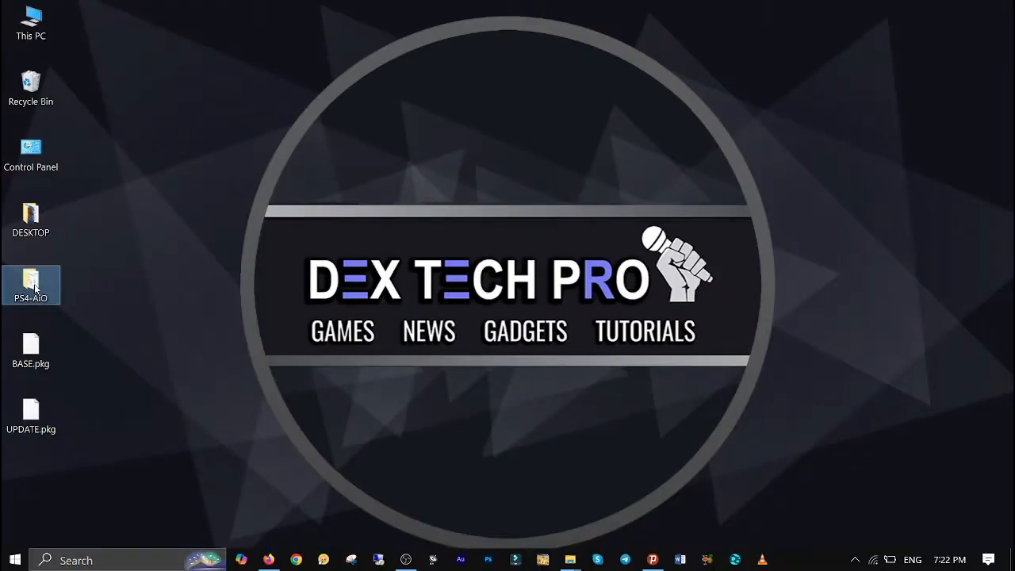
# Move BASE.pkg into the PS4-AiO Game folder
pyautogui.doubleClick(31, 285)
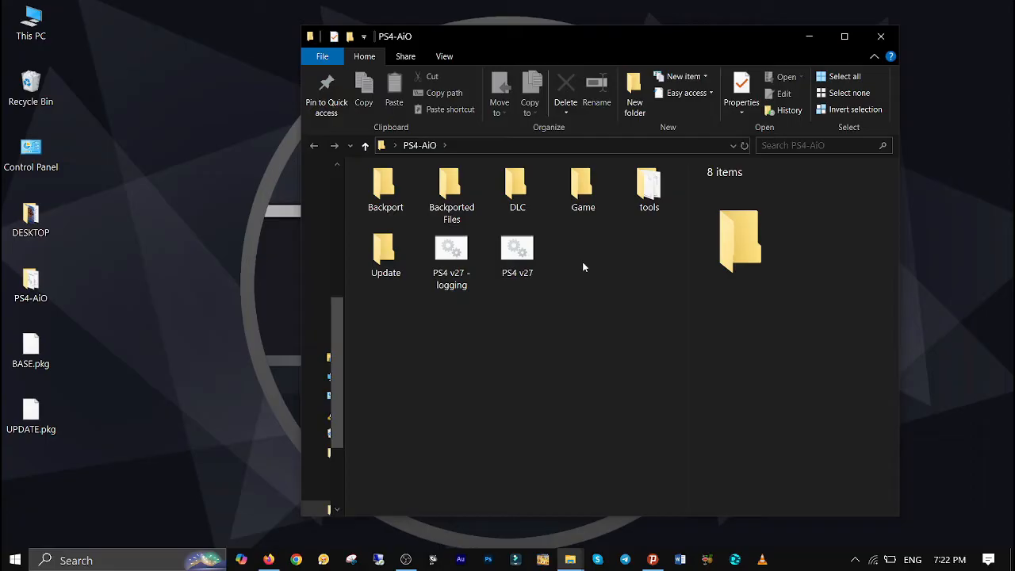
pyautogui.moveTo(12, 498)
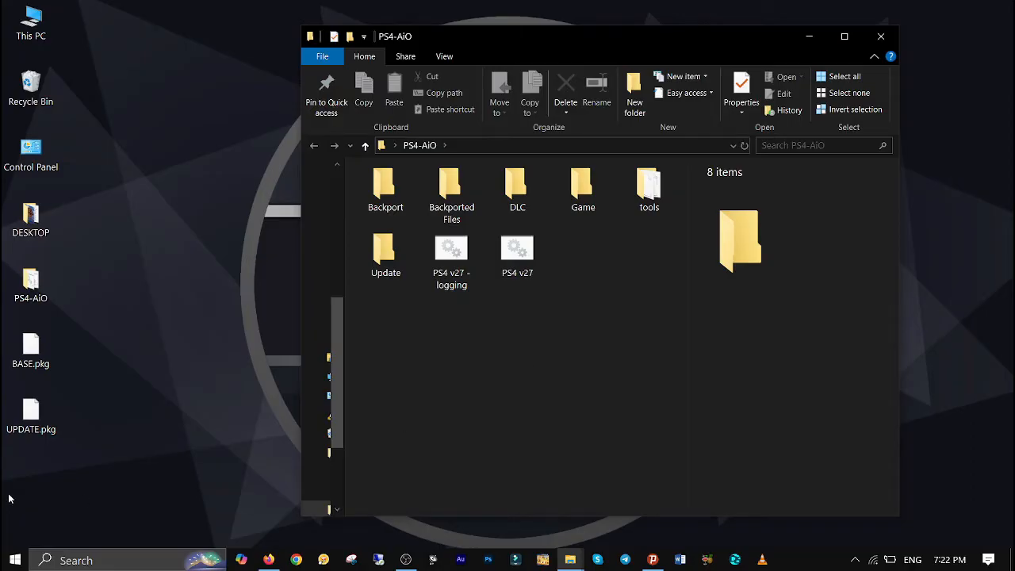
pyautogui.click(30, 349)
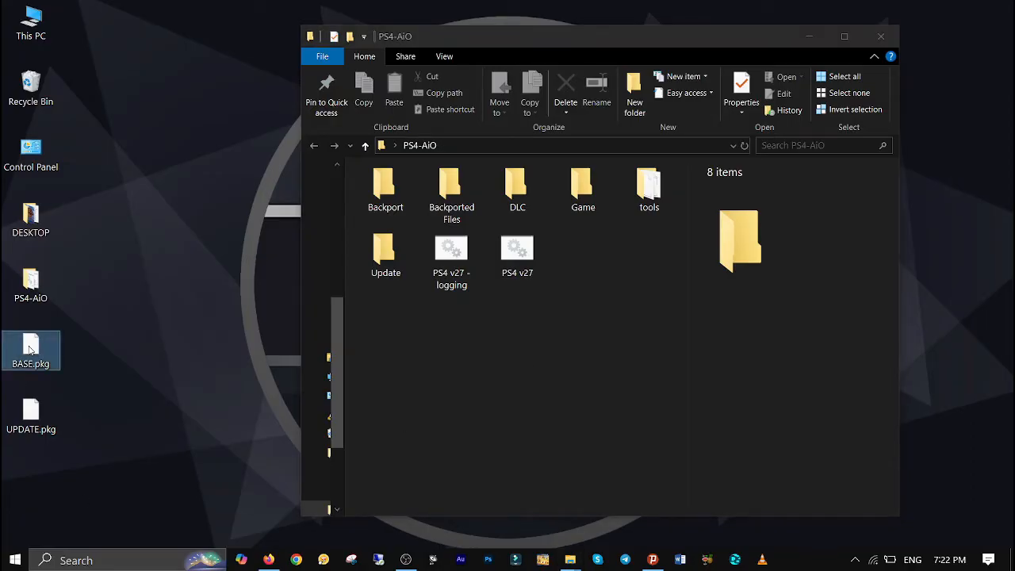
pyautogui.moveTo(91, 256)
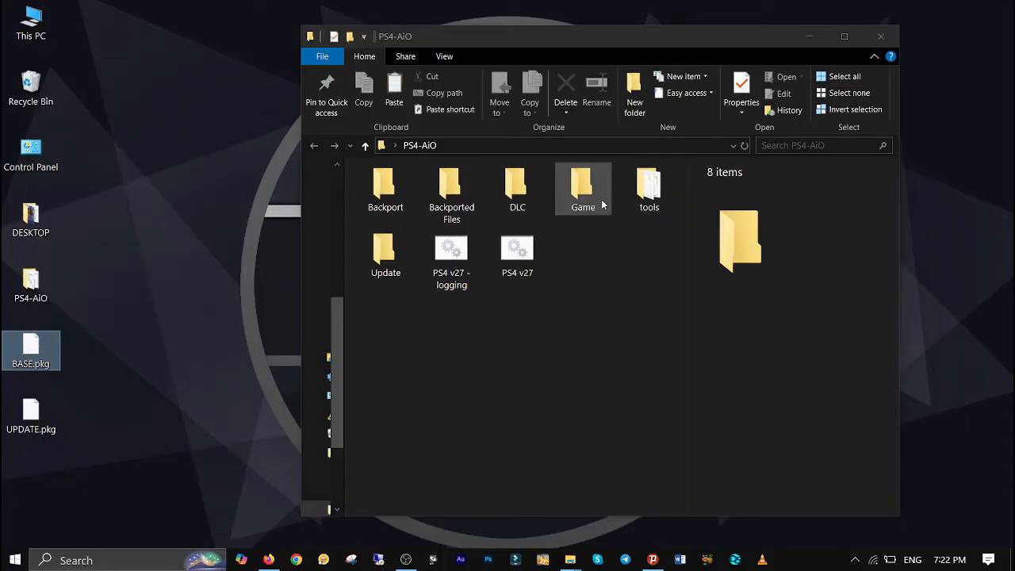
pyautogui.doubleClick(583, 187)
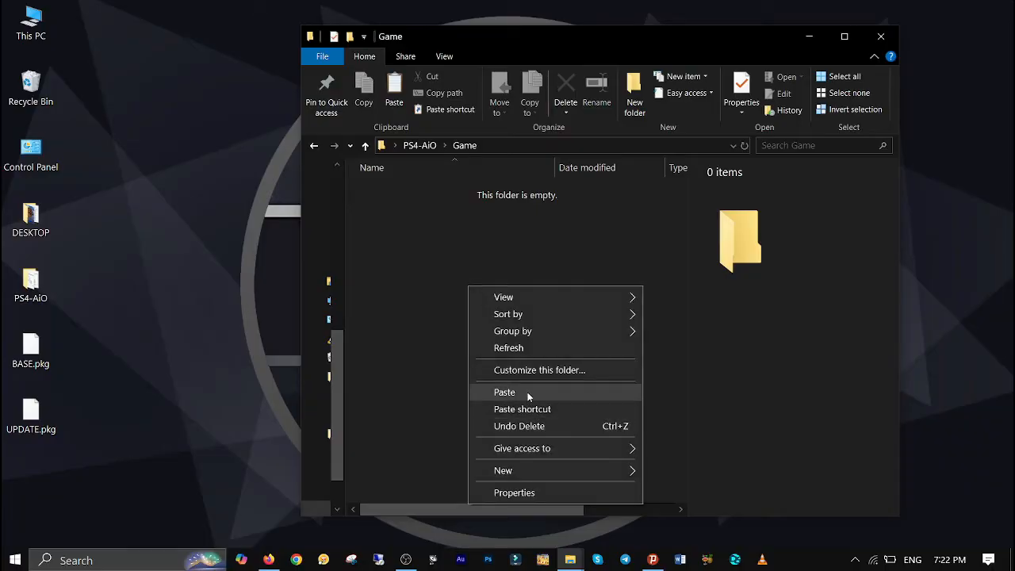
pyautogui.click(504, 392)
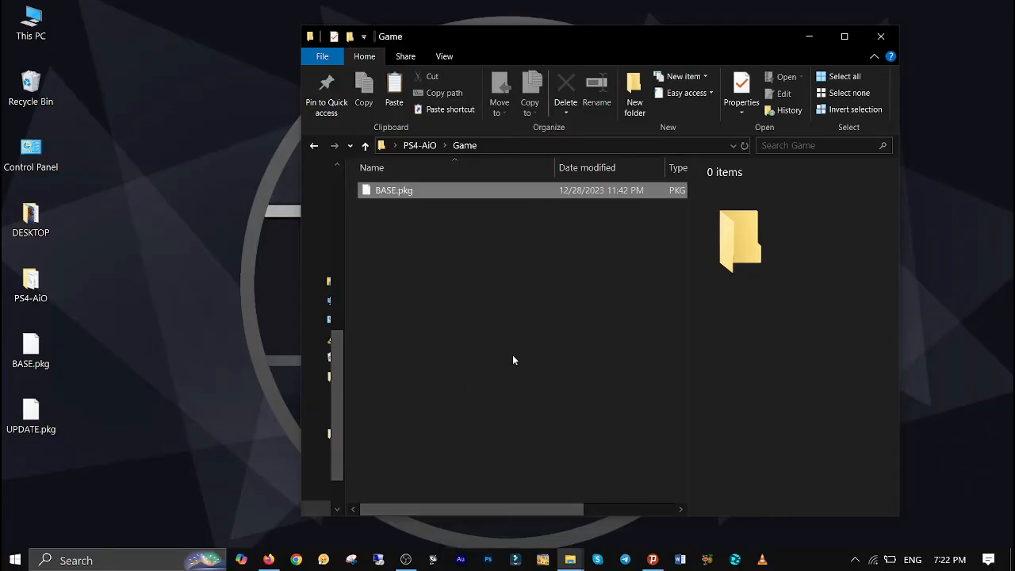
# Move UPDATE.pkg into the Update folder and launch the PS4 v27 tool
pyautogui.click(394, 190)
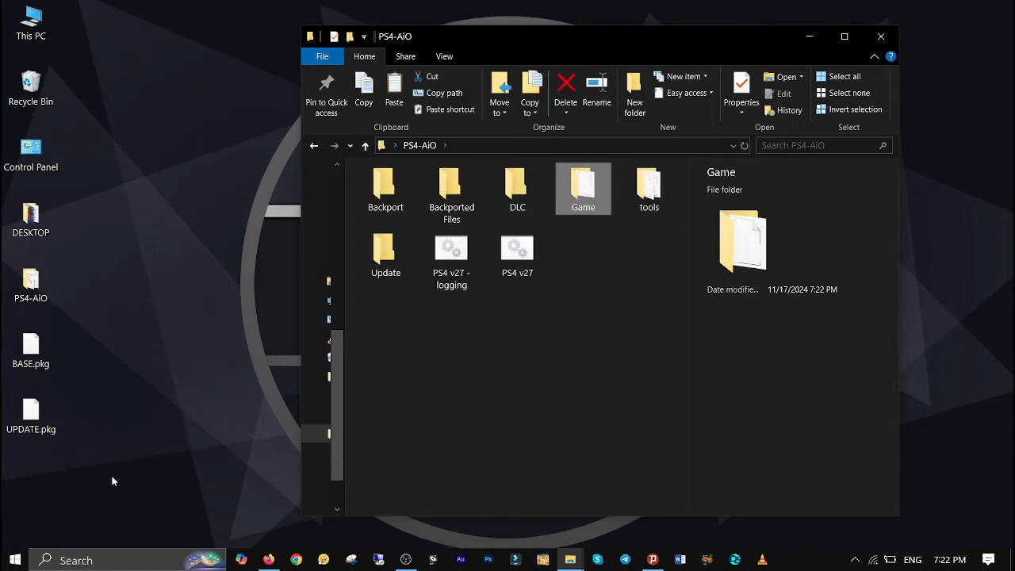
pyautogui.rightClick(30, 415)
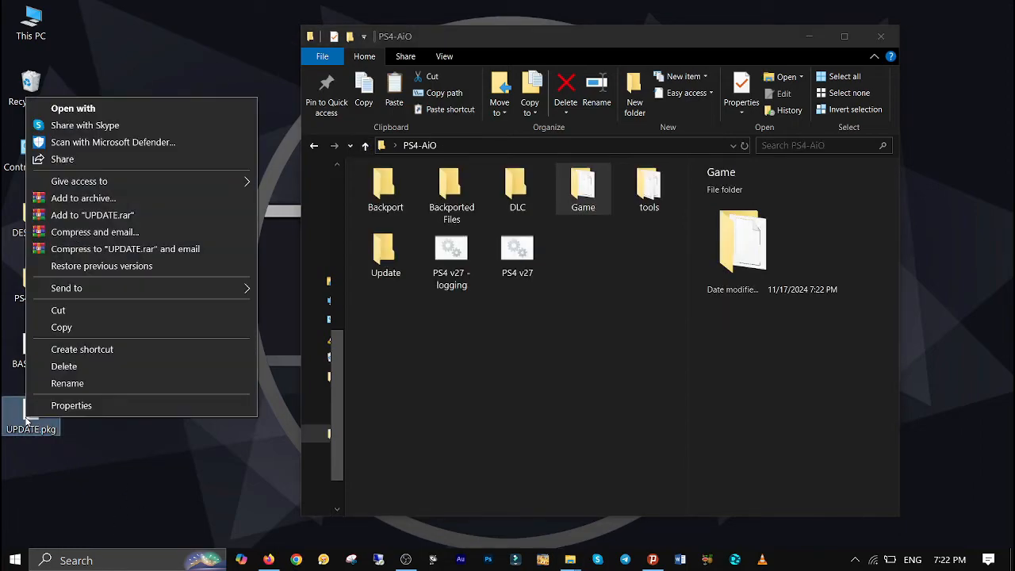
pyautogui.click(135, 340)
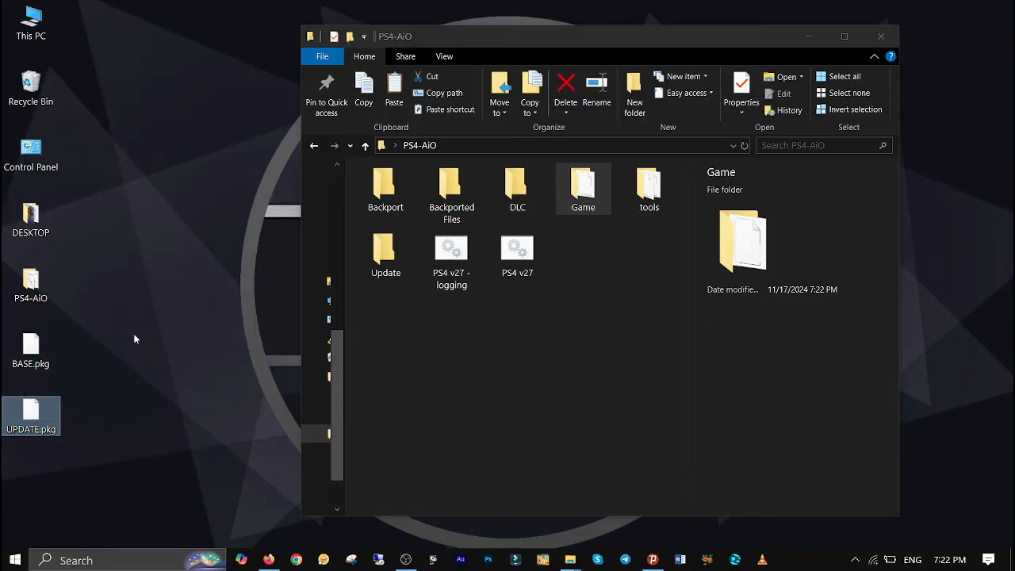
pyautogui.click(385, 253)
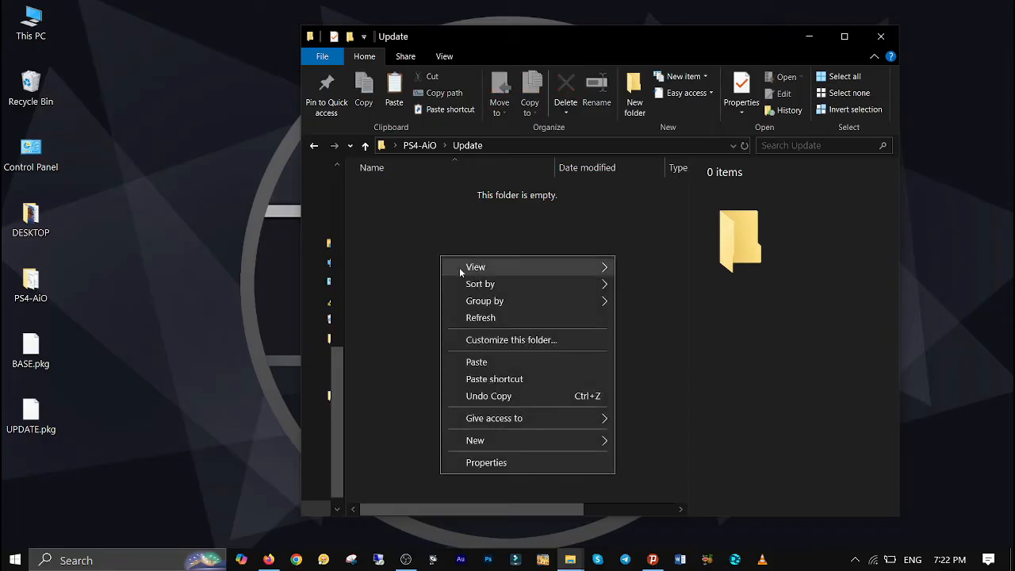
pyautogui.click(485, 373)
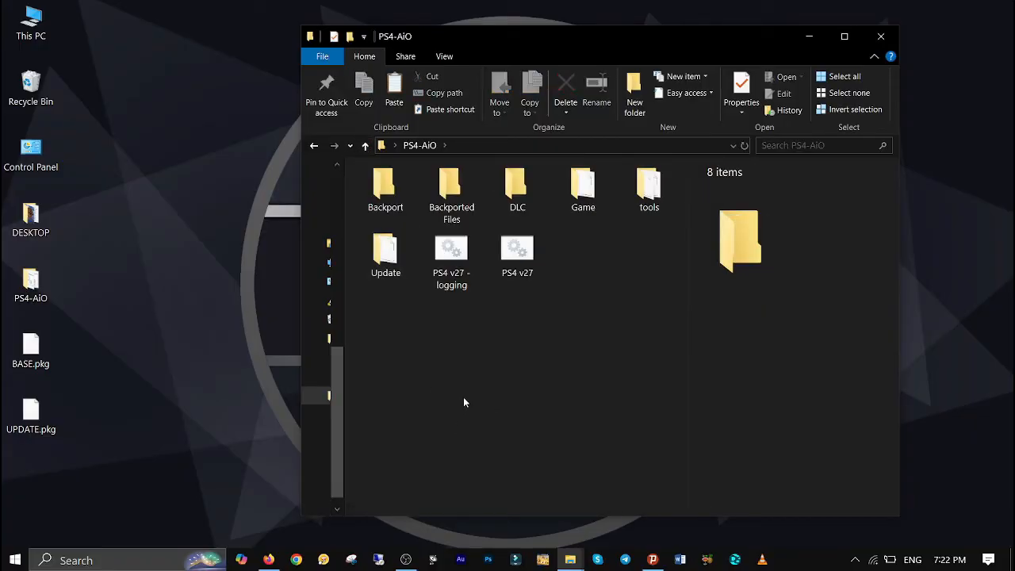
pyautogui.click(517, 254)
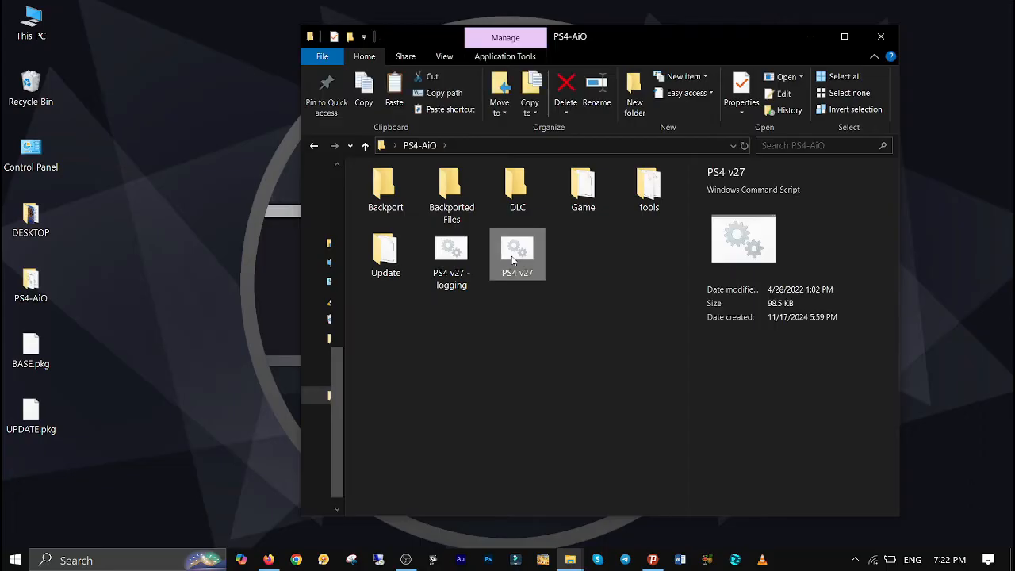
pyautogui.doubleClick(517, 254)
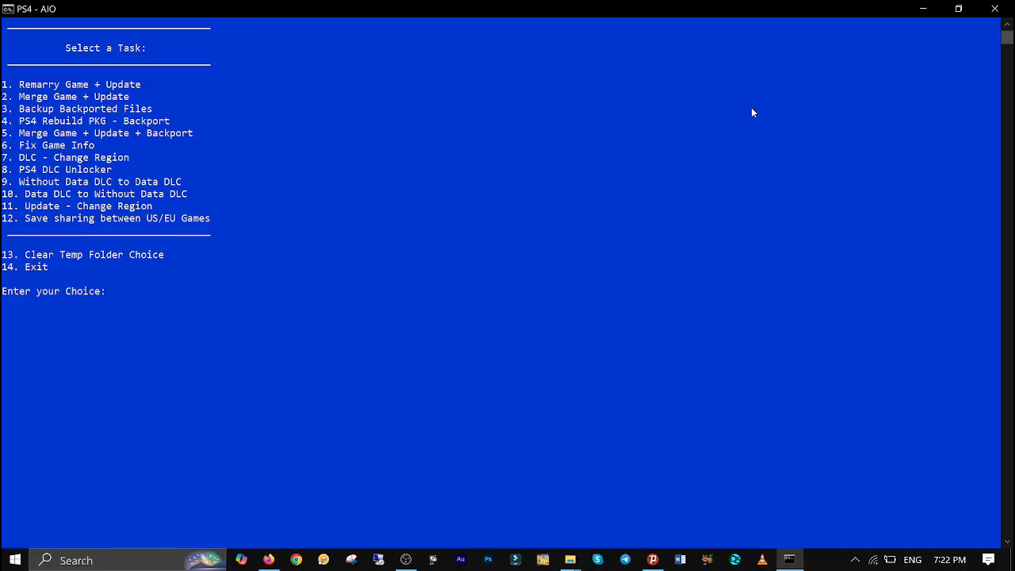
# Choose option 2, Merge Game + Update, and let the merge listing finish
pyautogui.write('2')
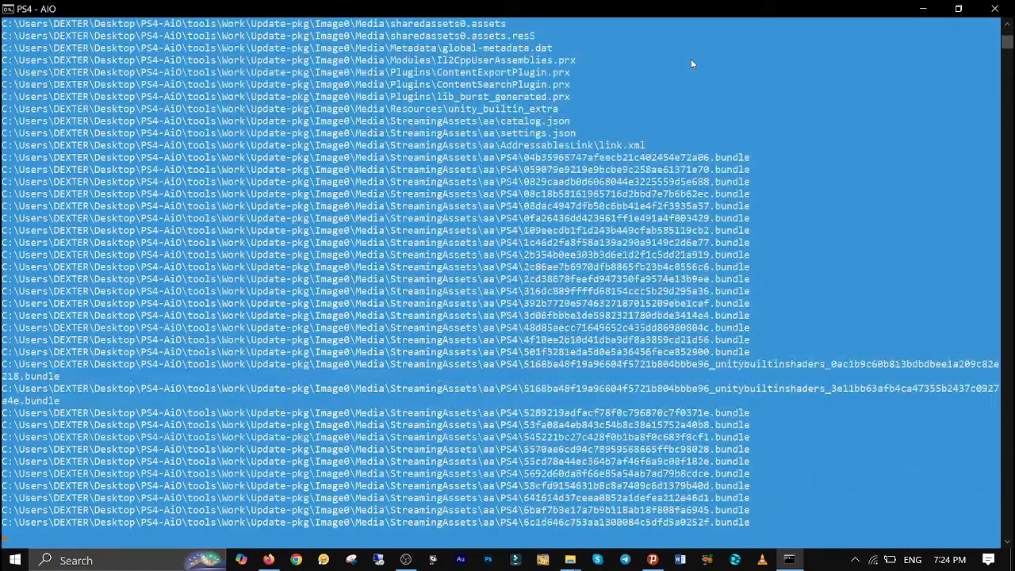
pyautogui.scroll(-3)
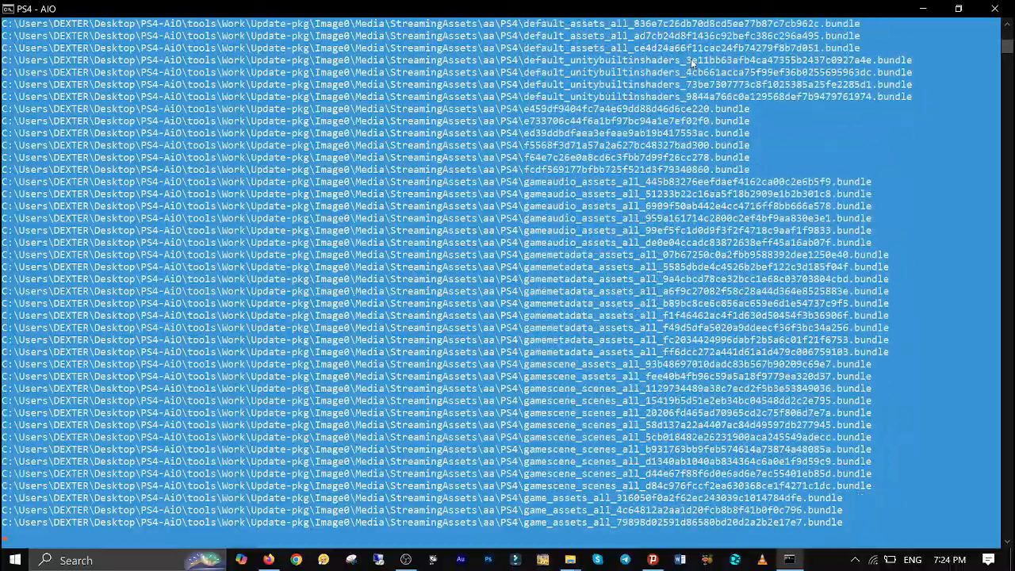
pyautogui.scroll(-3)
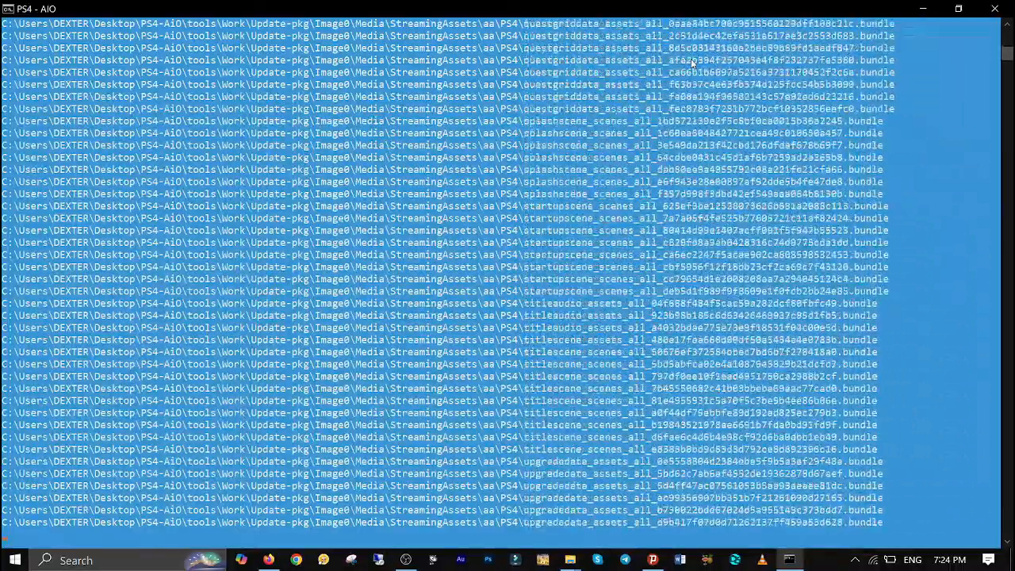
pyautogui.scroll(-3)
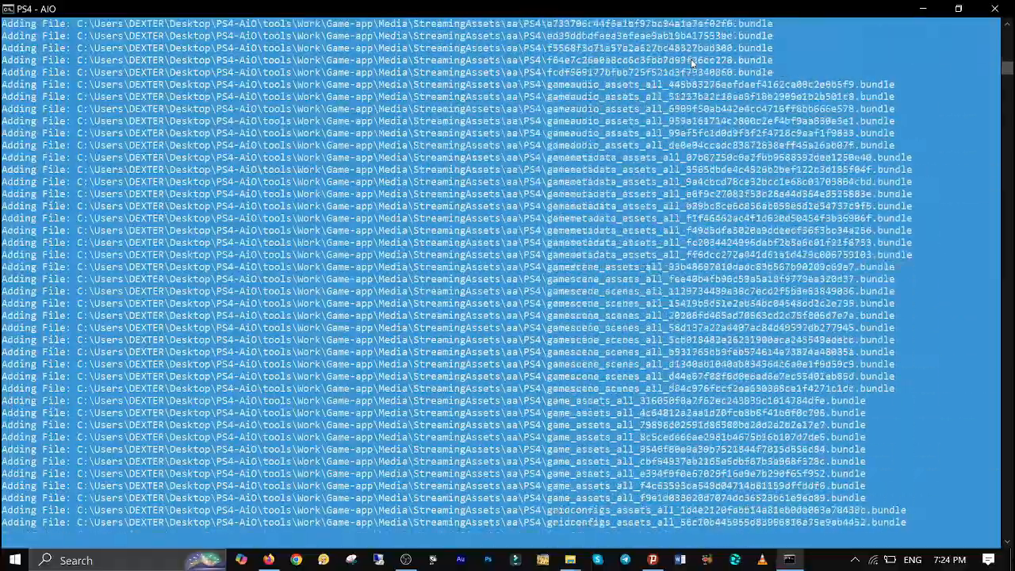
pyautogui.scroll(-3)
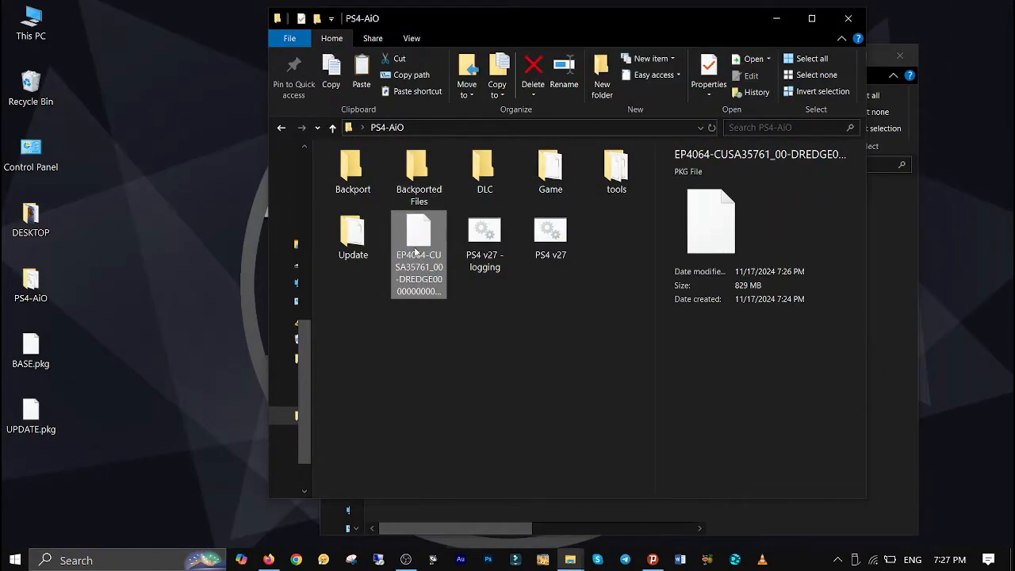
# Copy the merged 829 MB EP4064-CUSA35761 DREDGE PKG onto Local Disk (F:)
pyautogui.rightClick(418, 254)
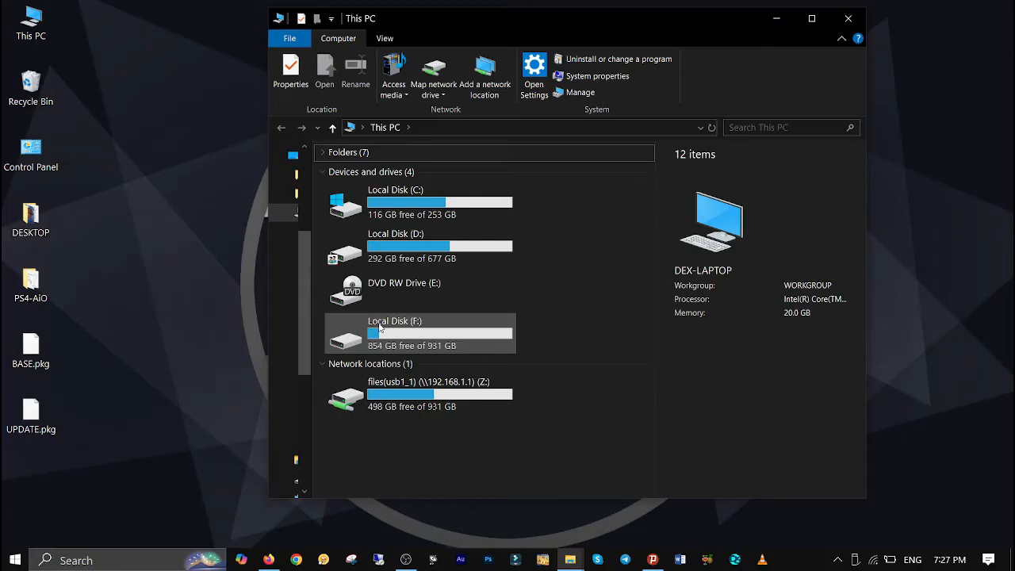
pyautogui.click(394, 334)
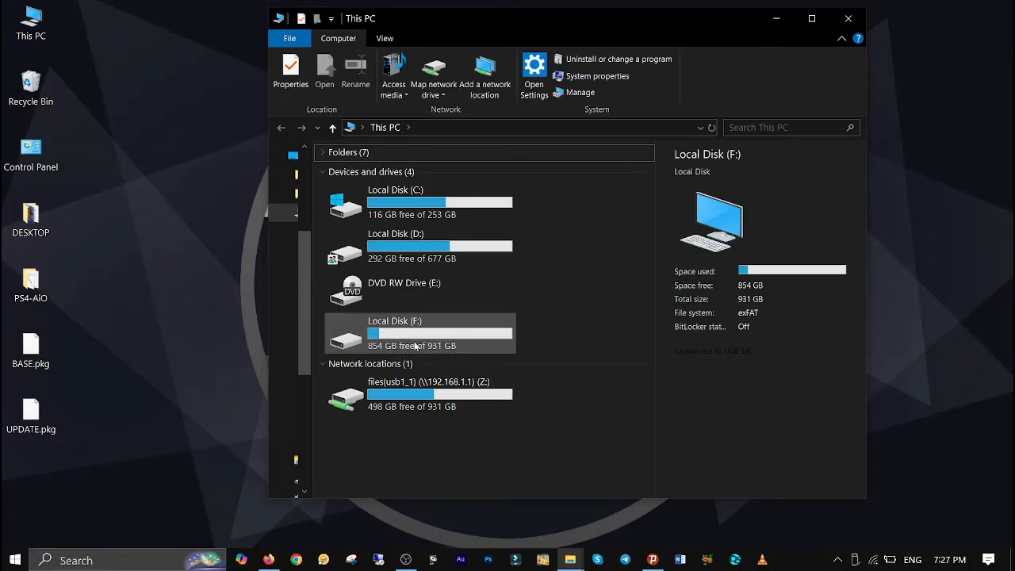
pyautogui.doubleClick(395, 333)
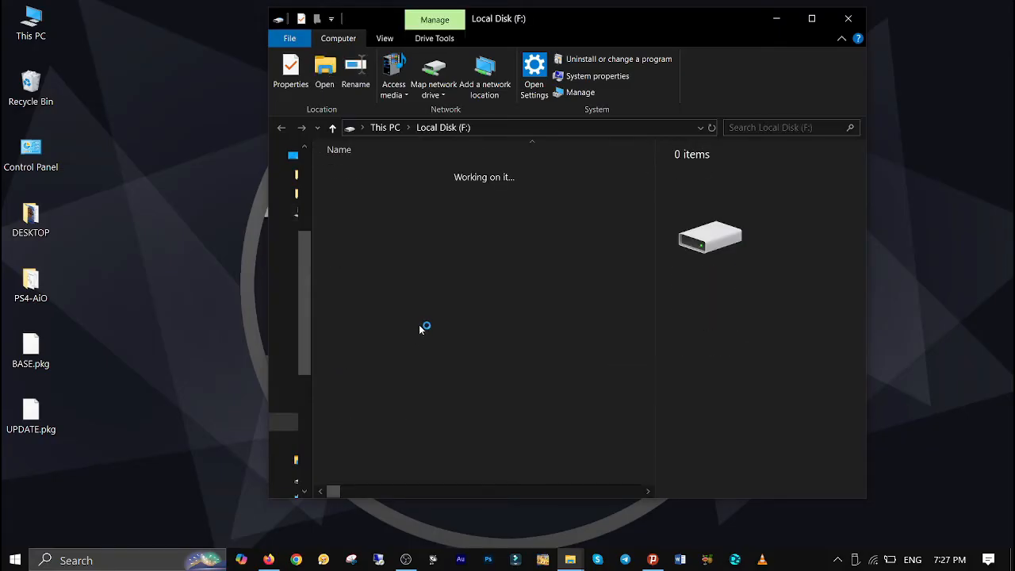
pyautogui.rightClick(424, 327)
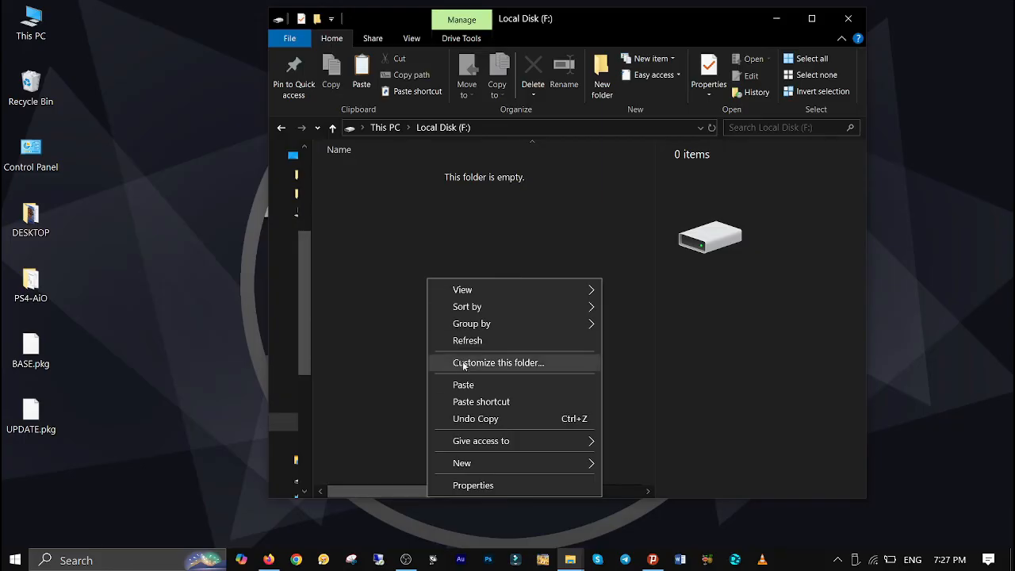
pyautogui.click(463, 385)
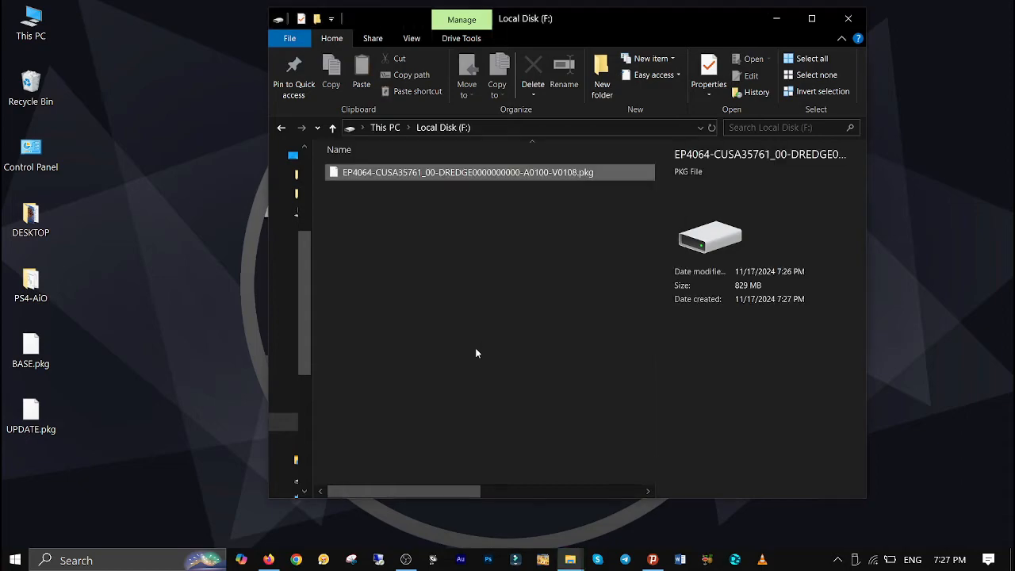
pyautogui.click(476, 353)
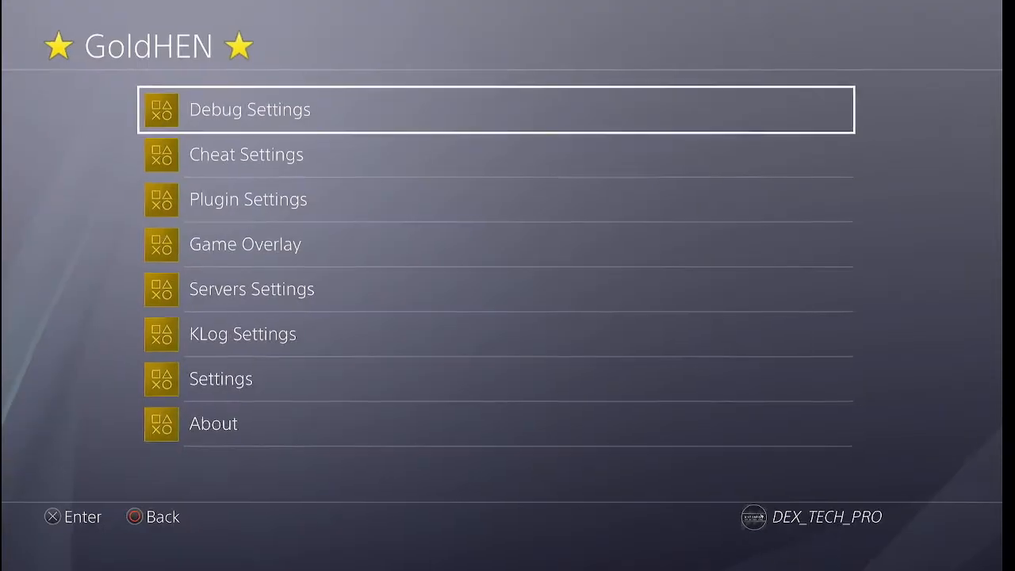
# Install the merged DREDGE package via GoldHEN Debug Settings' Package Installer
pyautogui.click(496, 109)
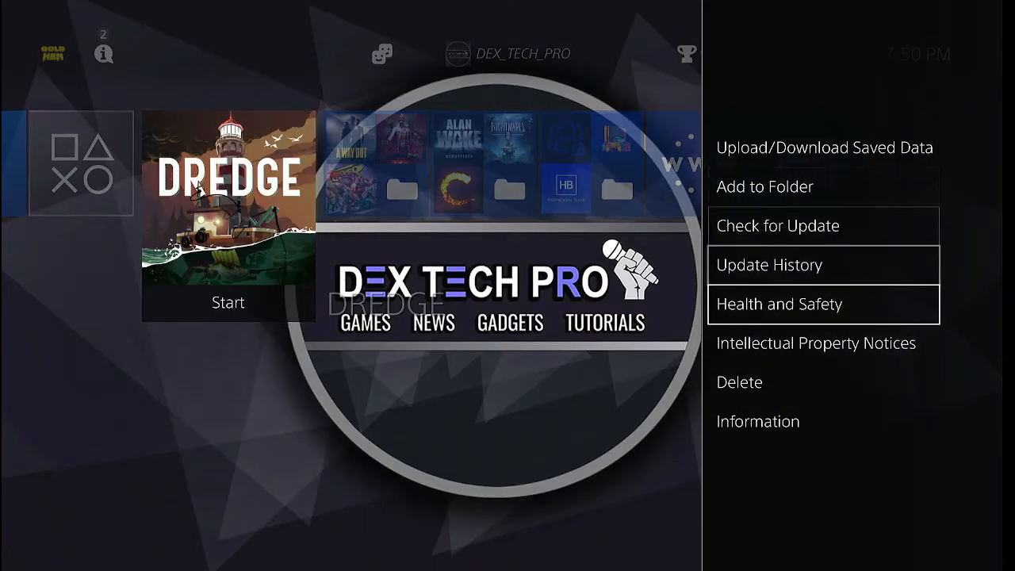
# Check DREDGE's Information page shows version 01.08, then go back to start the game
pyautogui.click(757, 421)
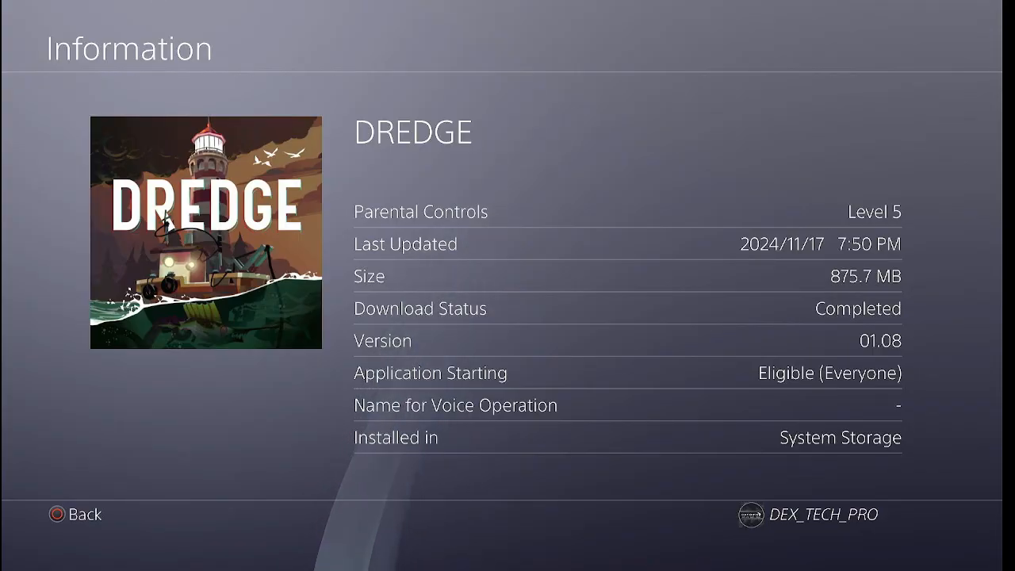
pyautogui.click(75, 514)
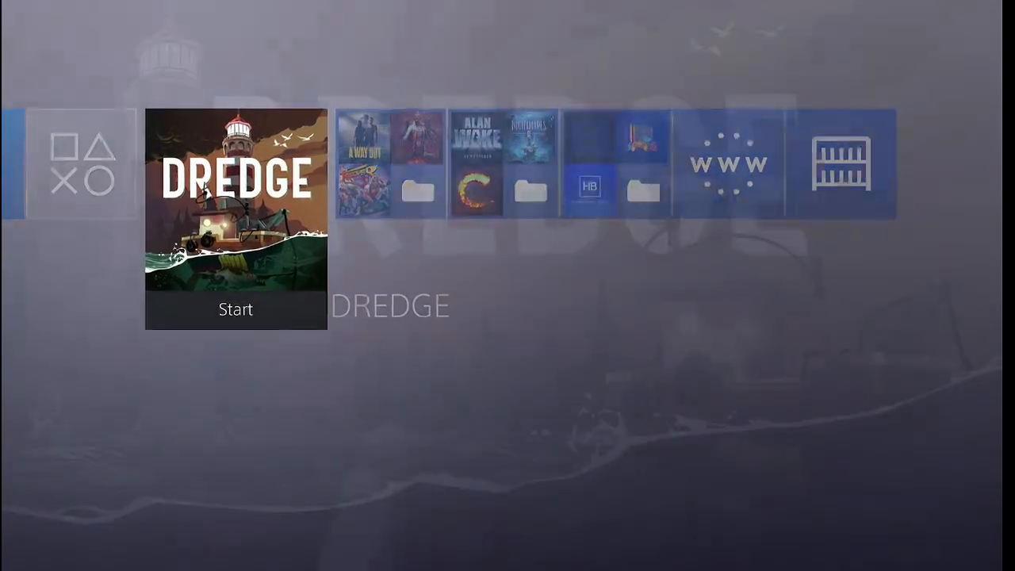